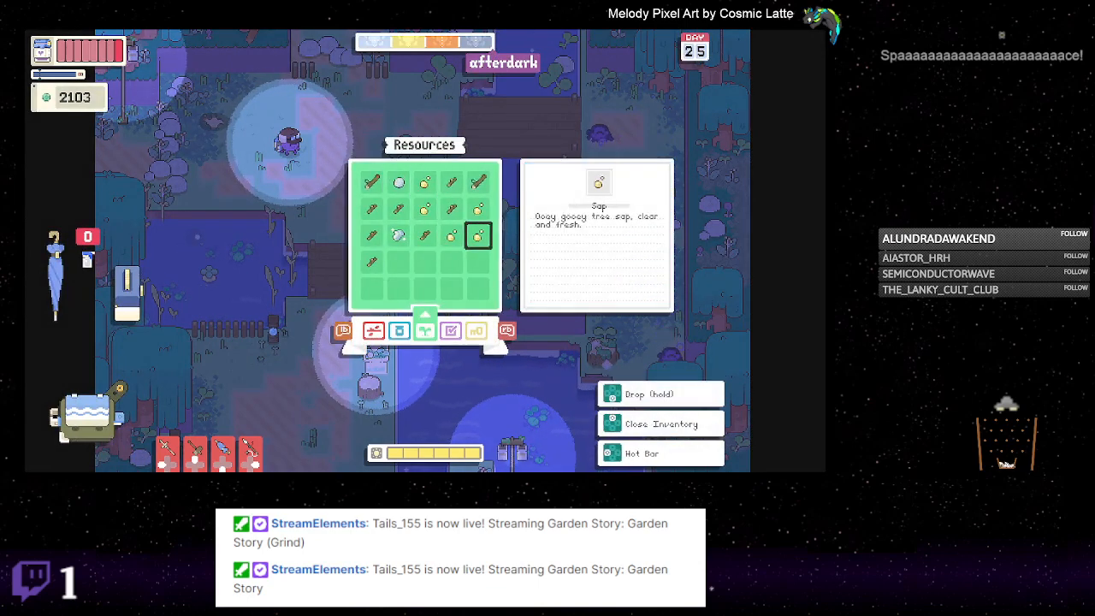
Step: Browse the inventory's Resources page and read the Sap description
click(659, 423)
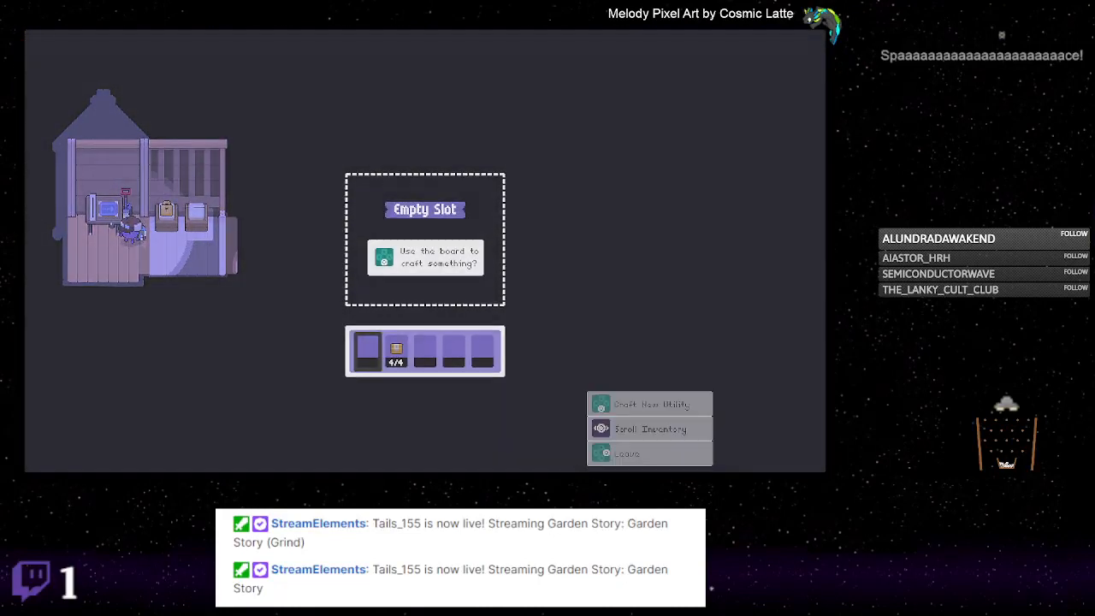
Step: Craft a Repair Box utility from the Functional list into the empty board slot
click(649, 403)
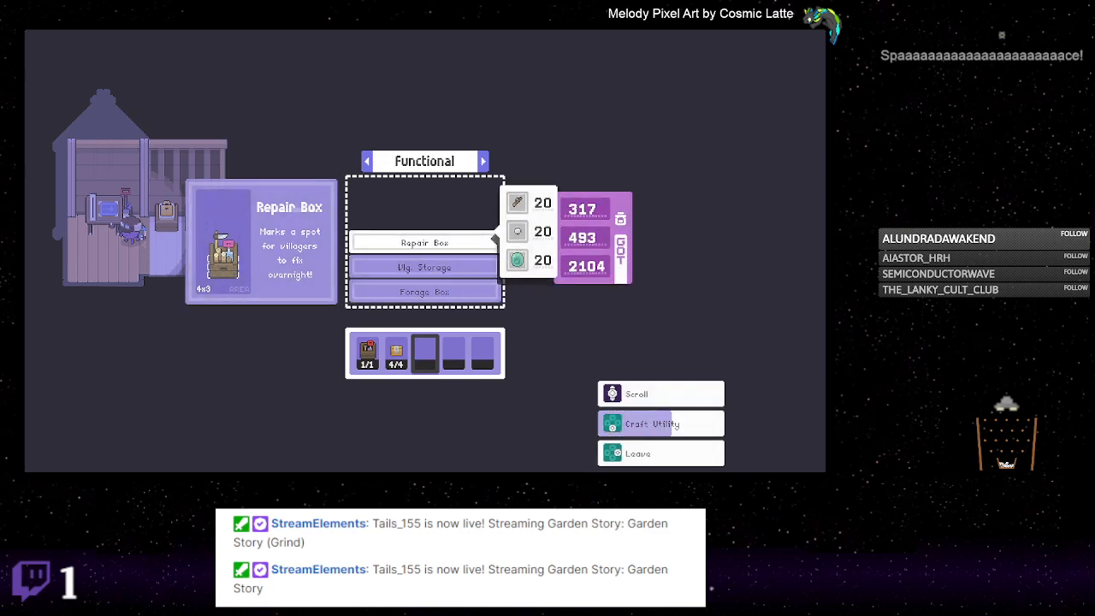
click(660, 423)
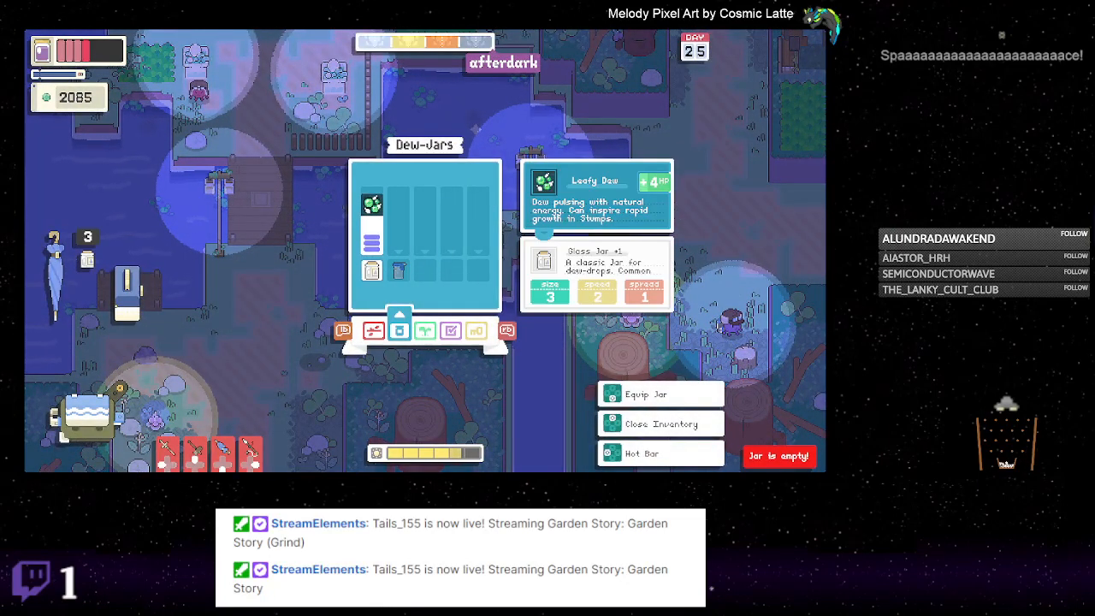
click(658, 424)
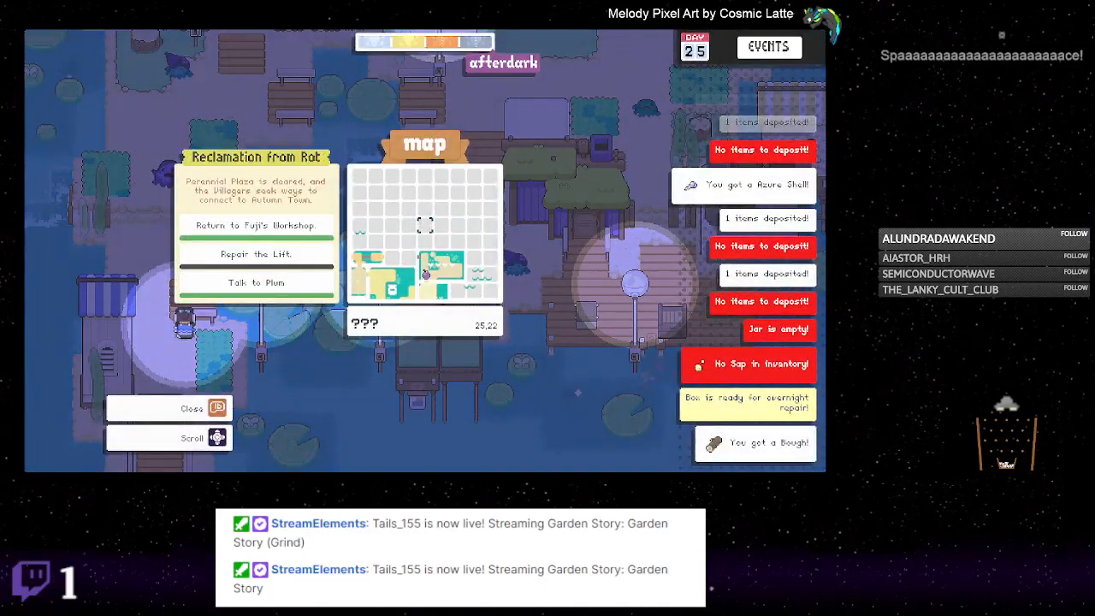
Step: Move the map cursor onto the Waterlog district
click(168, 408)
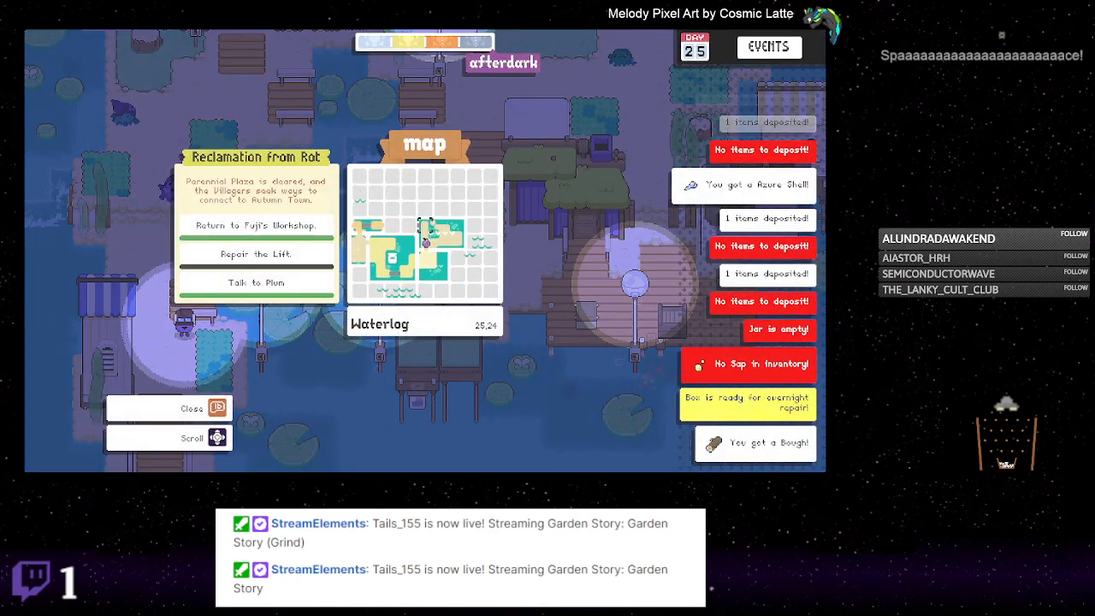
click(169, 409)
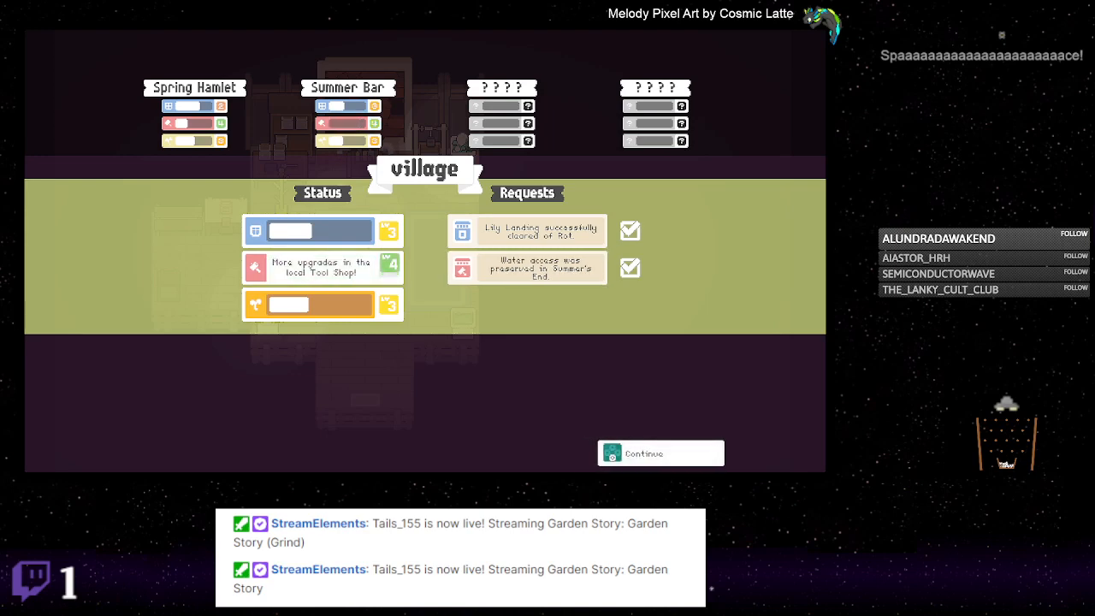
Step: Click Continue to close the village status report with completed requests
click(659, 453)
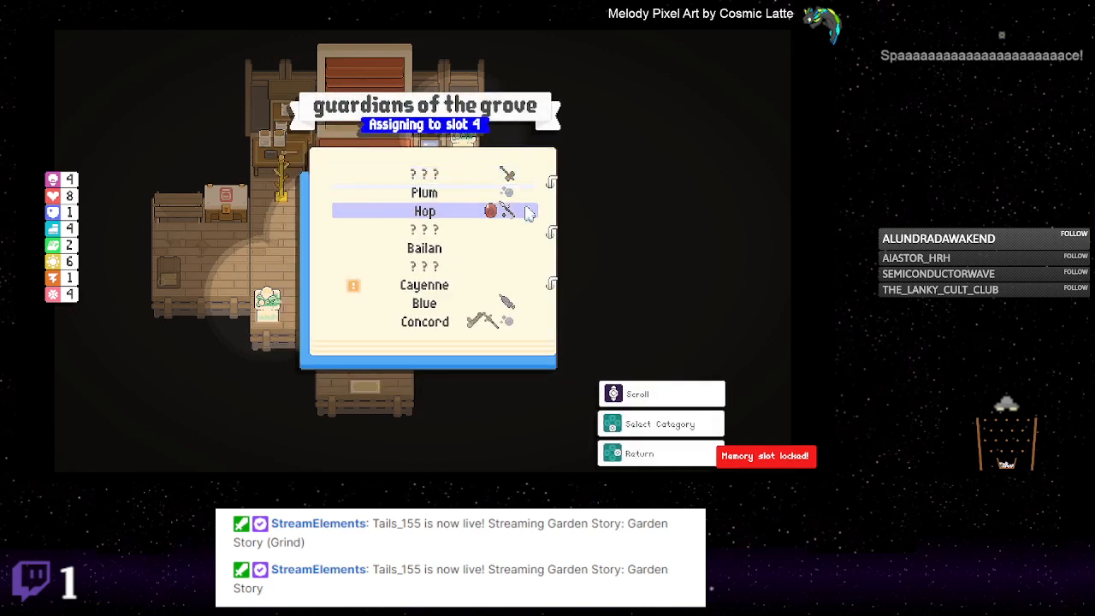
Step: Pick Blue and use the Breeze Rider memory (25% less running stamina) in slot 4
click(425, 284)
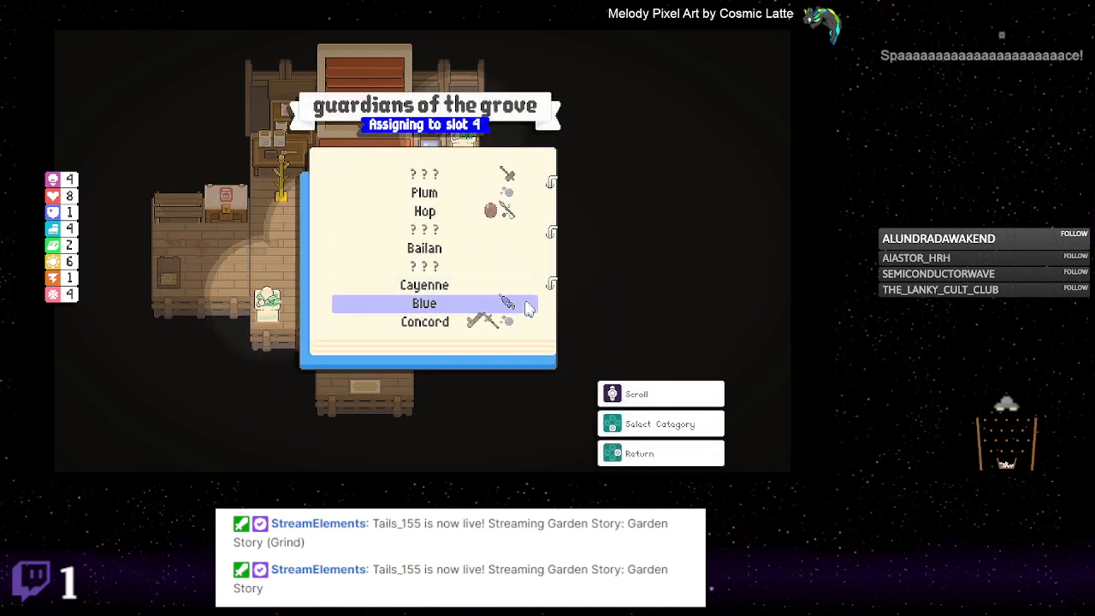
click(424, 303)
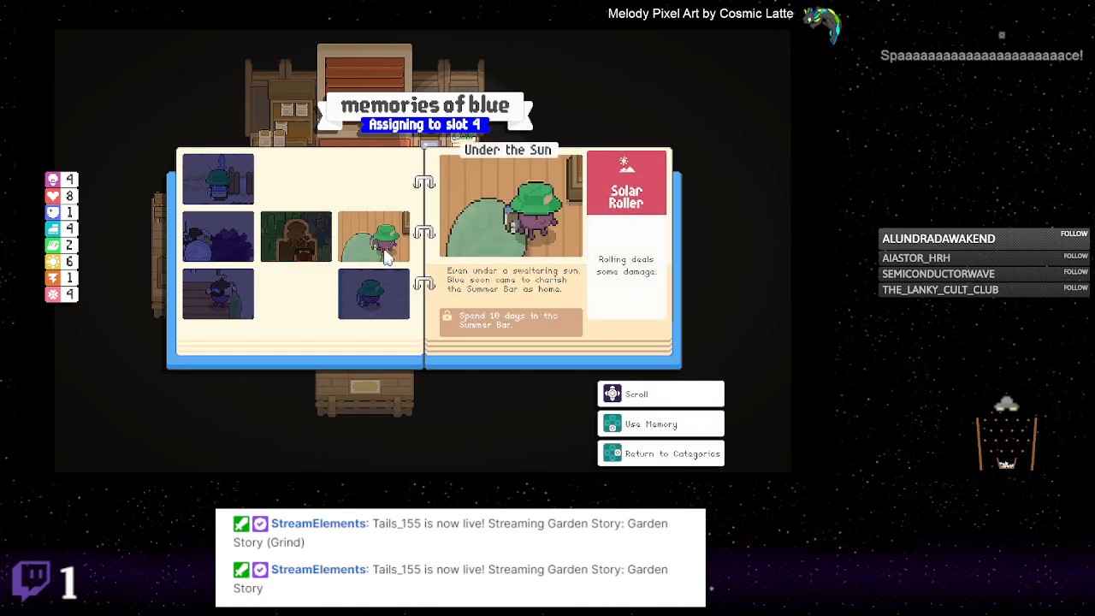
click(374, 294)
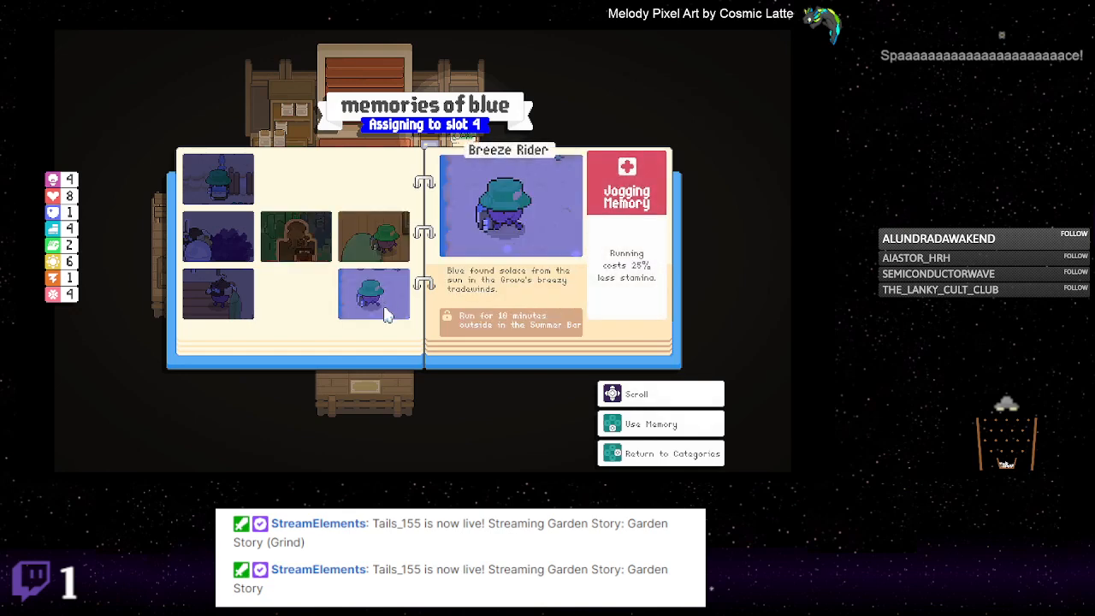
click(218, 293)
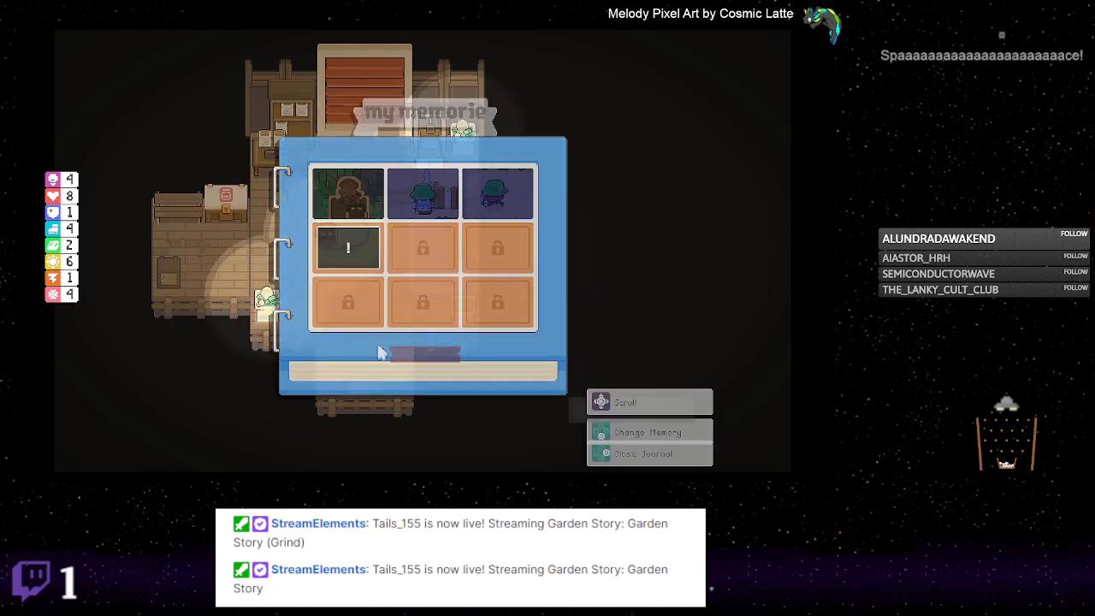
click(643, 453)
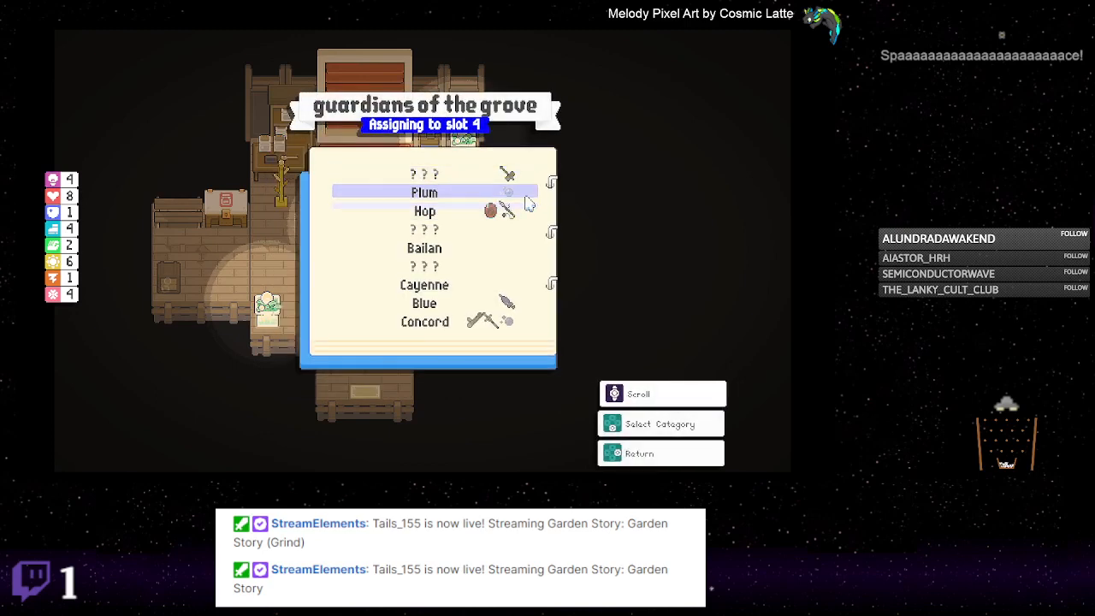
click(425, 191)
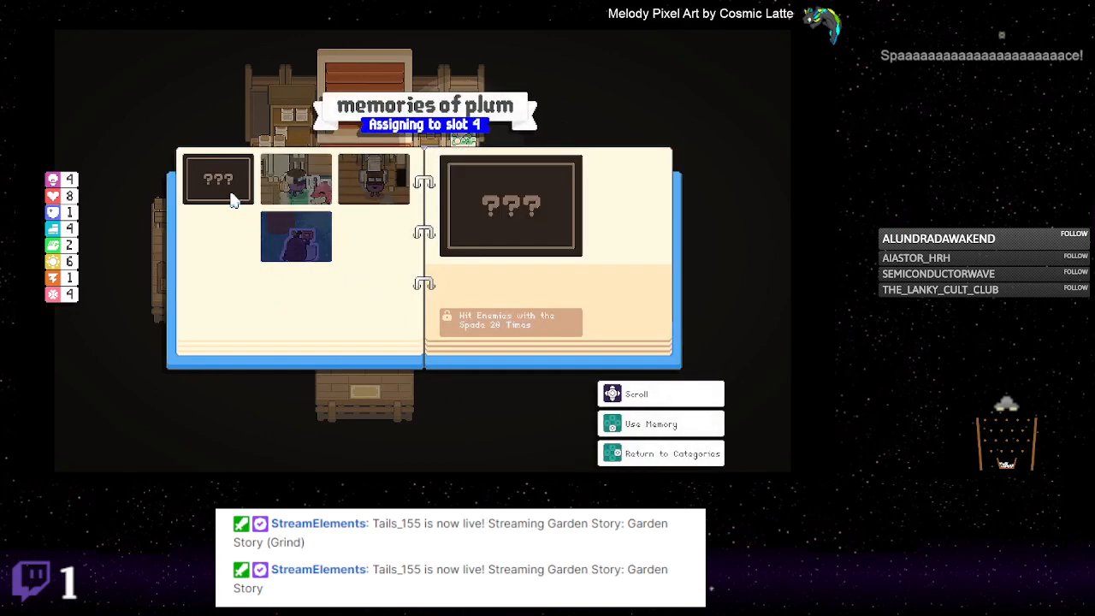
click(373, 178)
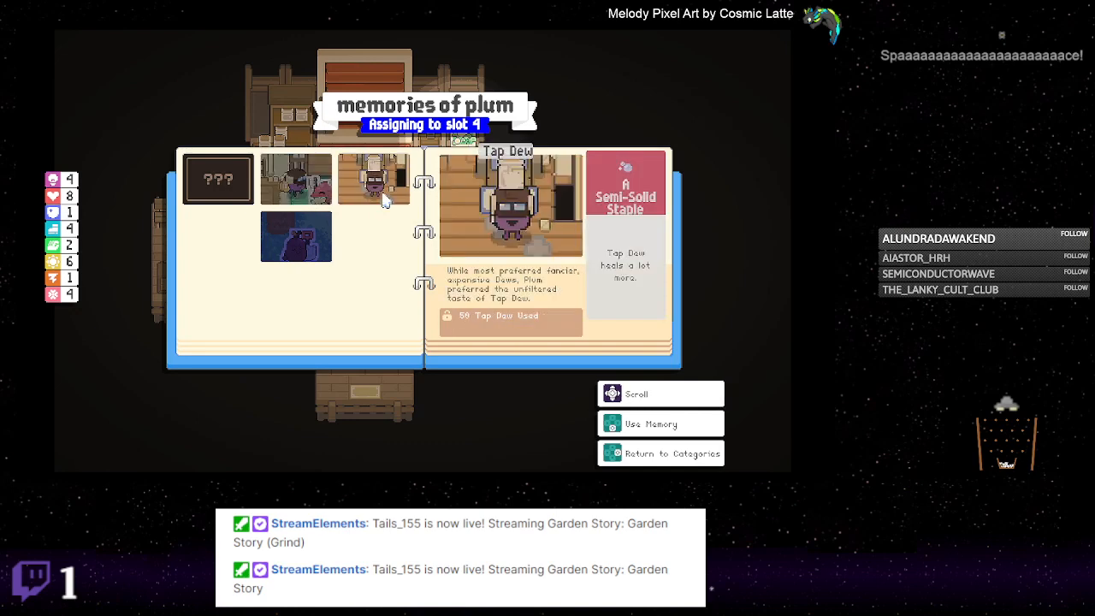
click(296, 236)
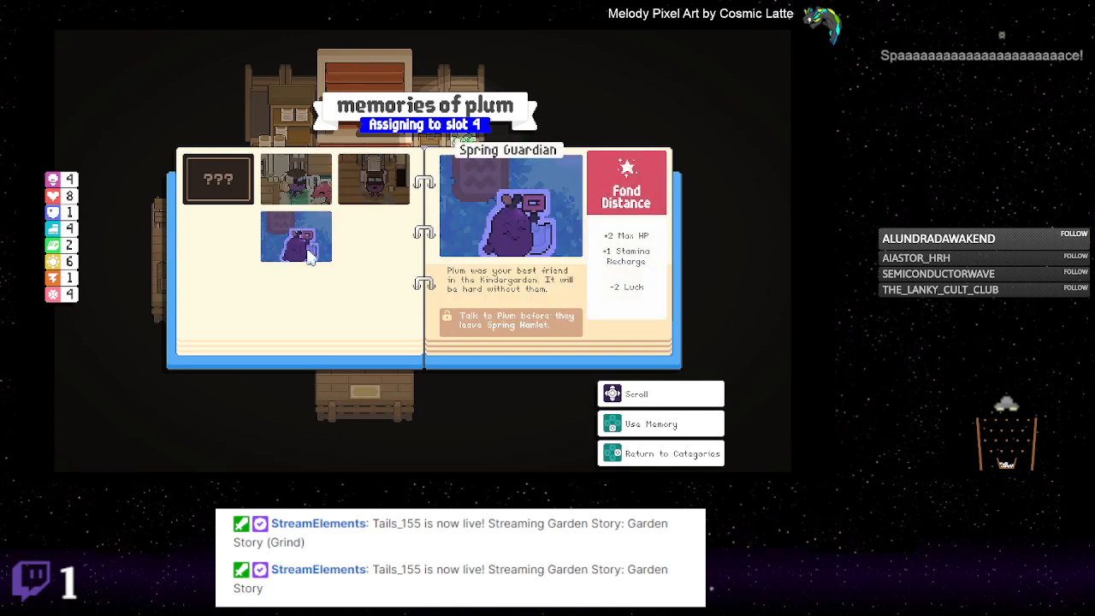
click(673, 453)
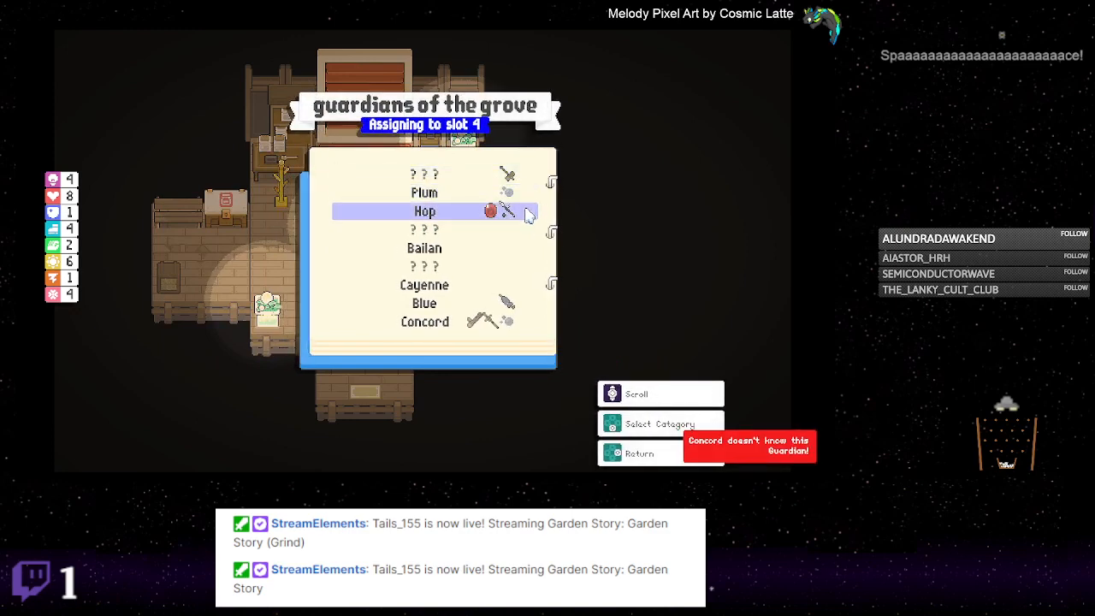
Step: Select Concord from the guardians of the grove list for memory slot 4
click(424, 211)
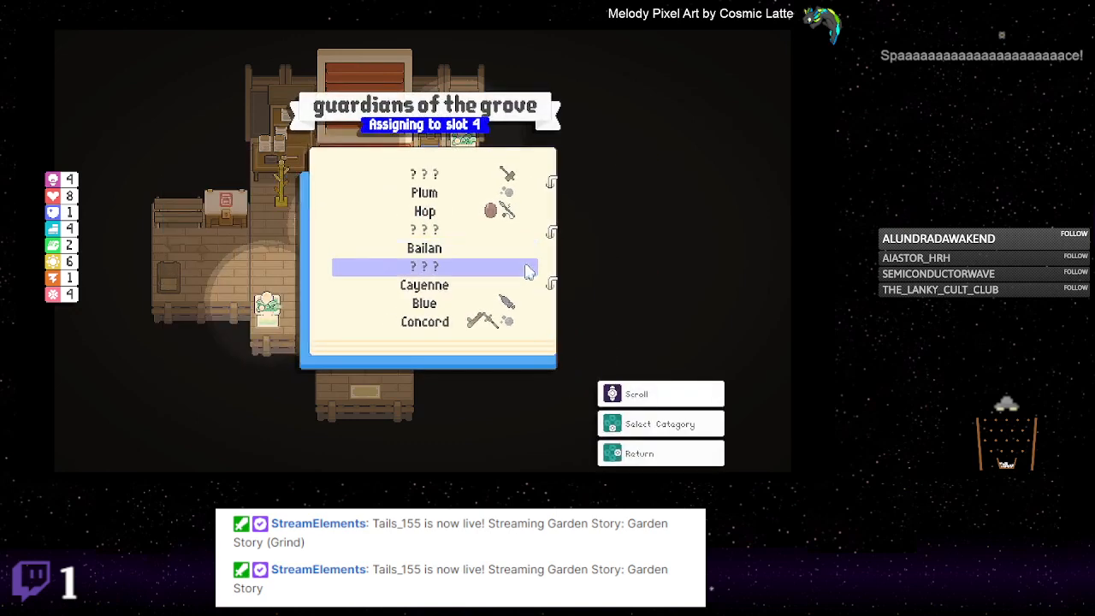
click(435, 266)
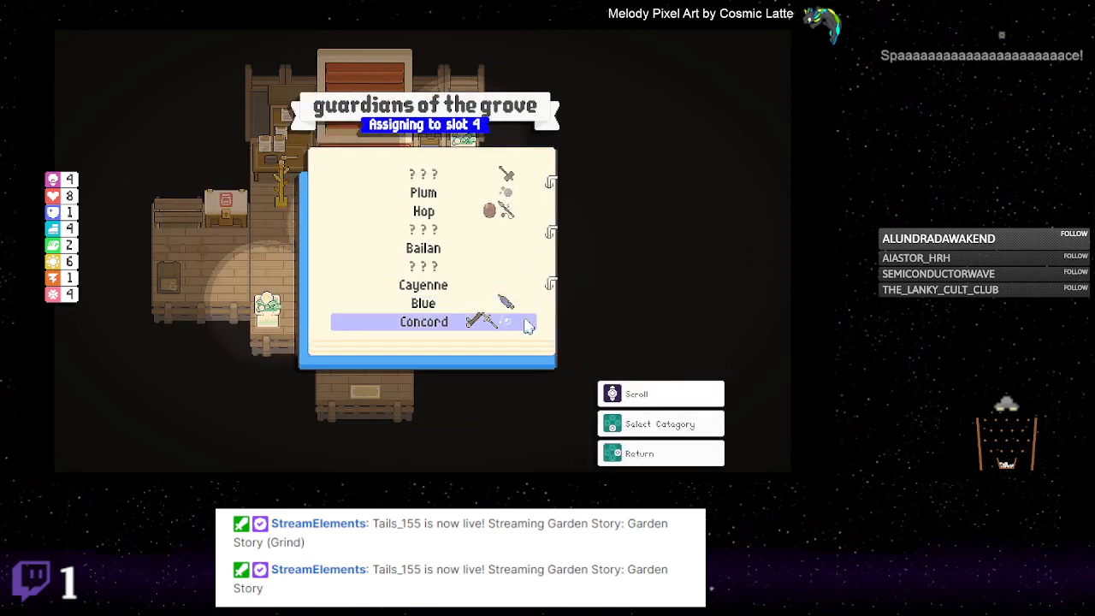
click(423, 321)
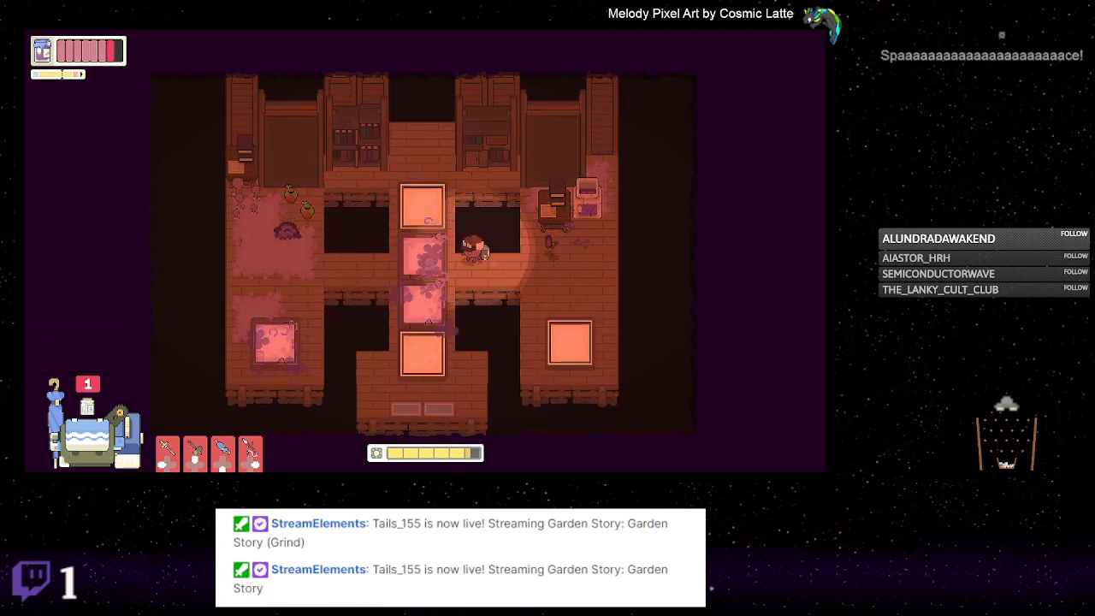
Step: Walk the character up toward the library room's bookshelves
key(w)
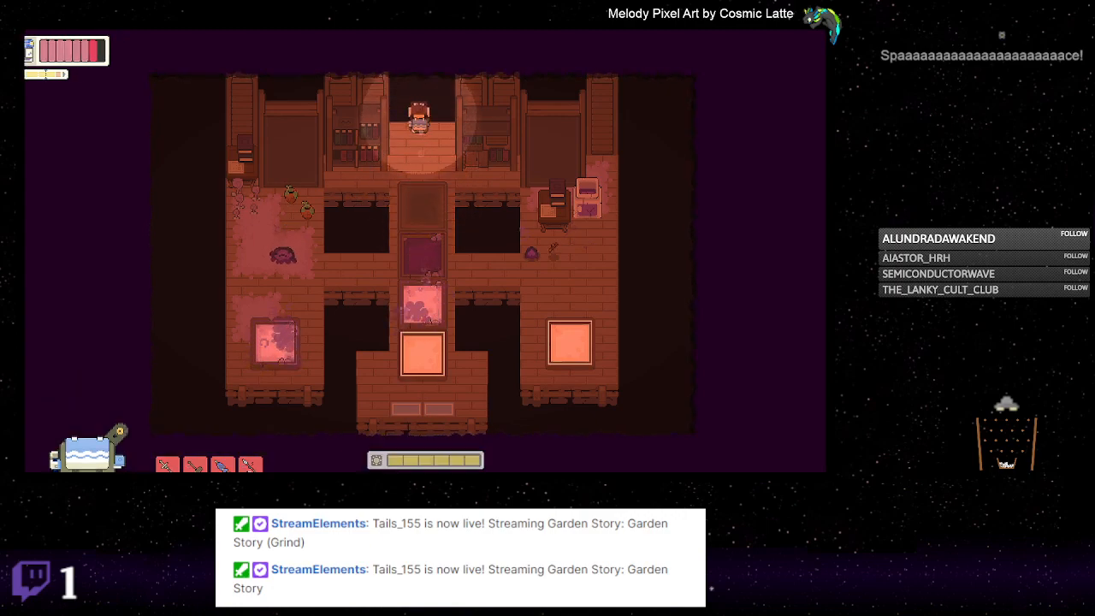